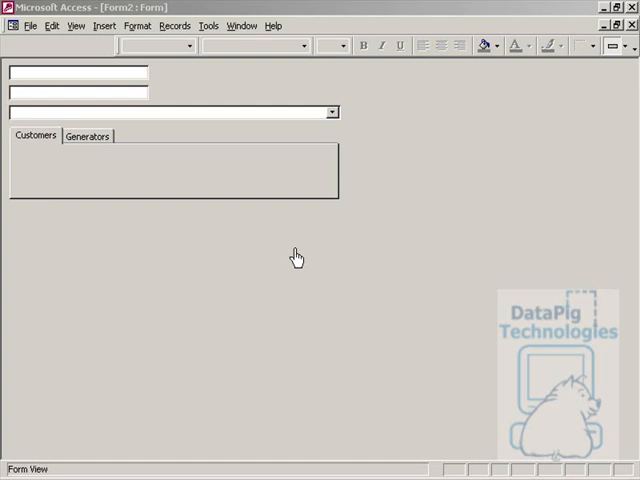
{"action": "mouse_move", "coordinate": [276, 220]}
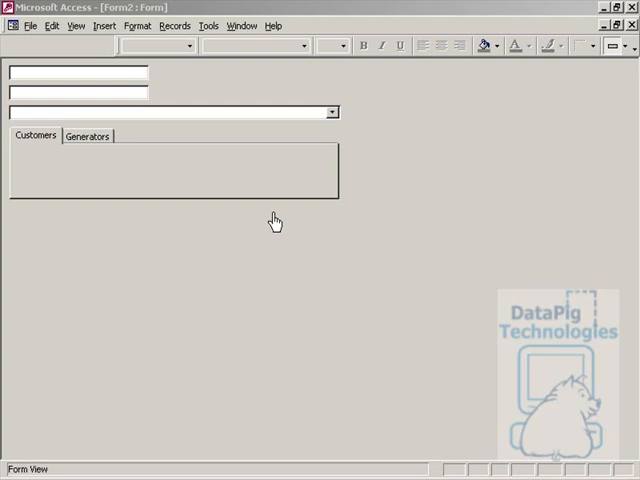
{"action": "mouse_move", "coordinate": [336, 112]}
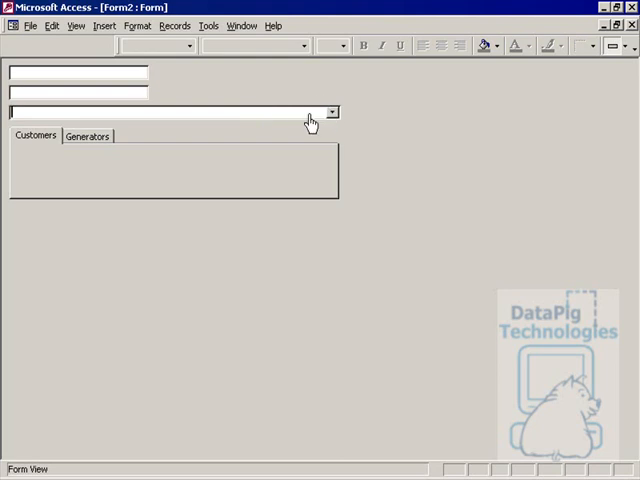
{"action": "mouse_move", "coordinate": [168, 104]}
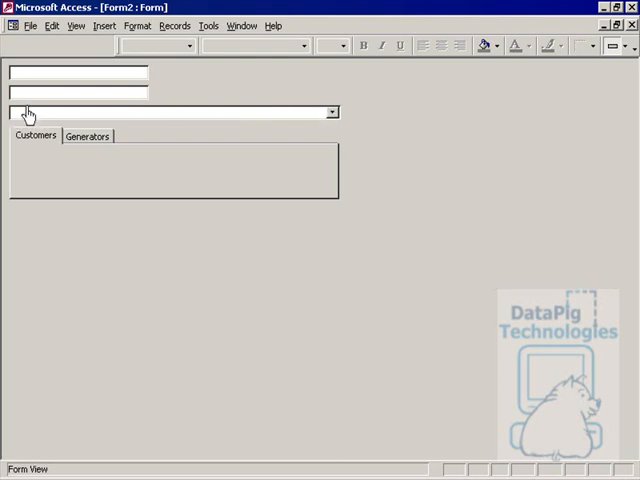
{"action": "mouse_move", "coordinate": [68, 116]}
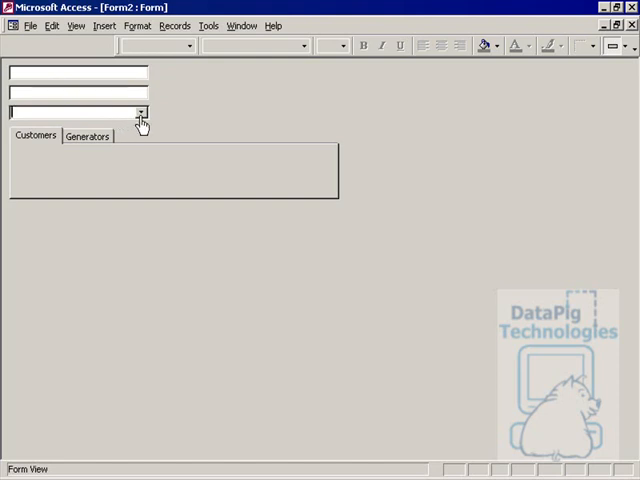
Step: Drop down the combo box's list of entries and close it again to check its behaviour
{"action": "left_click", "coordinate": [140, 112]}
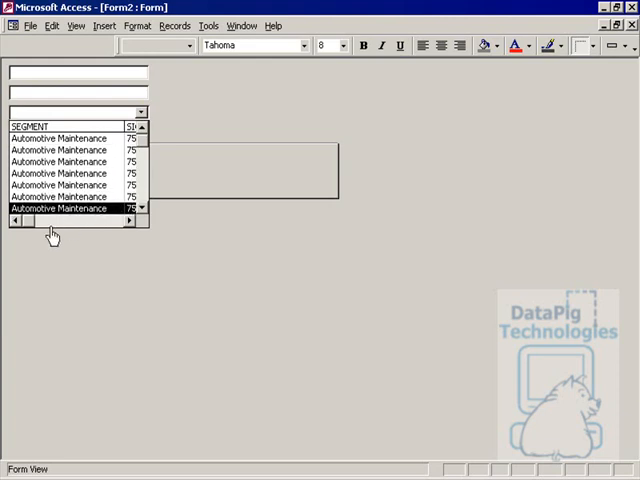
{"action": "left_click", "coordinate": [128, 220]}
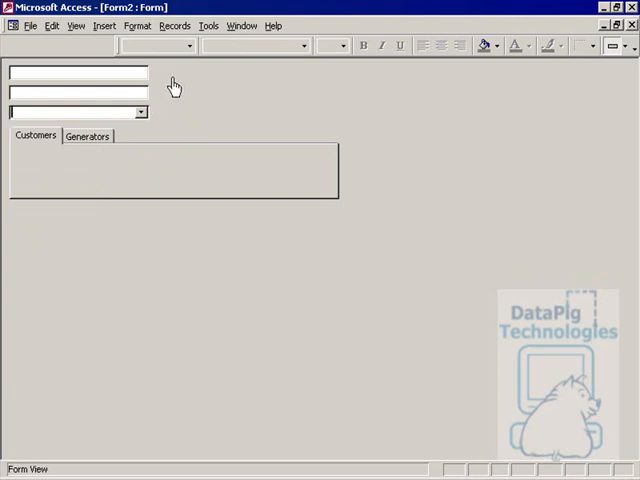
{"action": "mouse_move", "coordinate": [144, 116]}
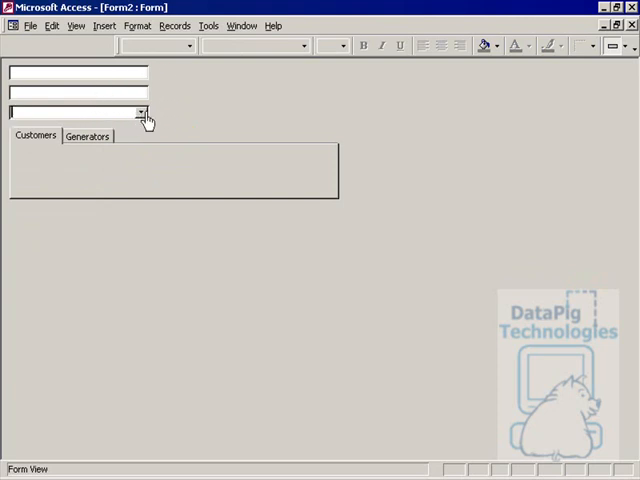
{"action": "left_click", "coordinate": [140, 112]}
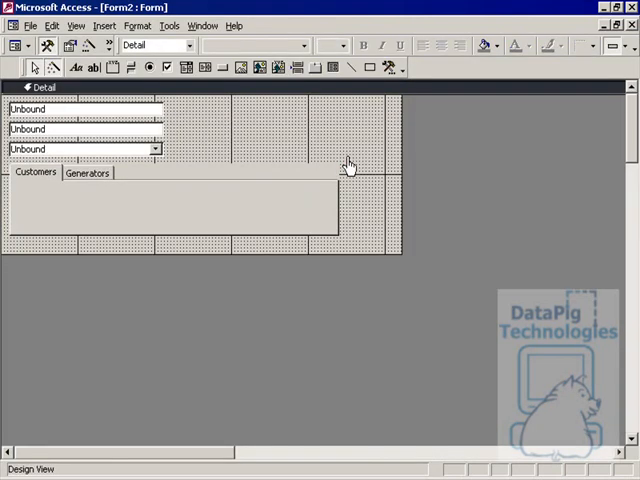
{"action": "mouse_move", "coordinate": [352, 156]}
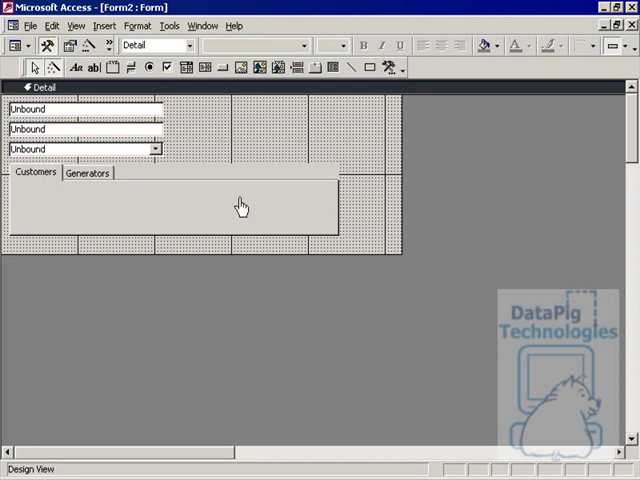
{"action": "mouse_move", "coordinate": [128, 160]}
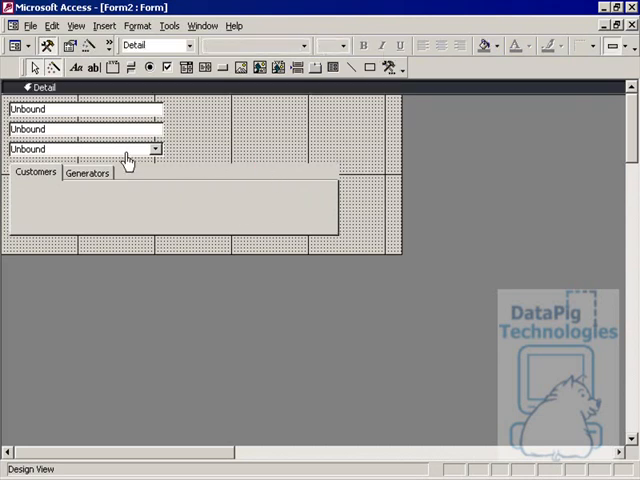
Step: Select the combo box in Design View and bring up its shortcut menu
{"action": "left_click", "coordinate": [84, 148]}
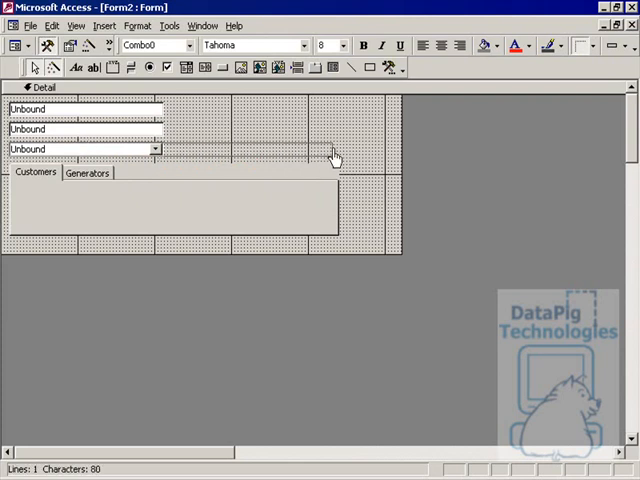
{"action": "left_click", "coordinate": [84, 148]}
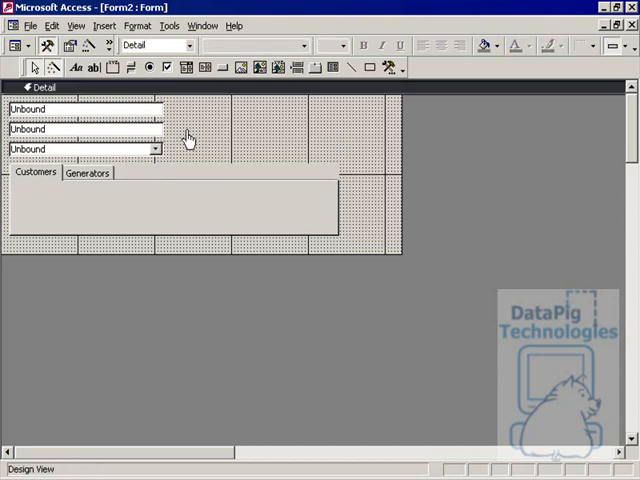
{"action": "mouse_move", "coordinate": [156, 160]}
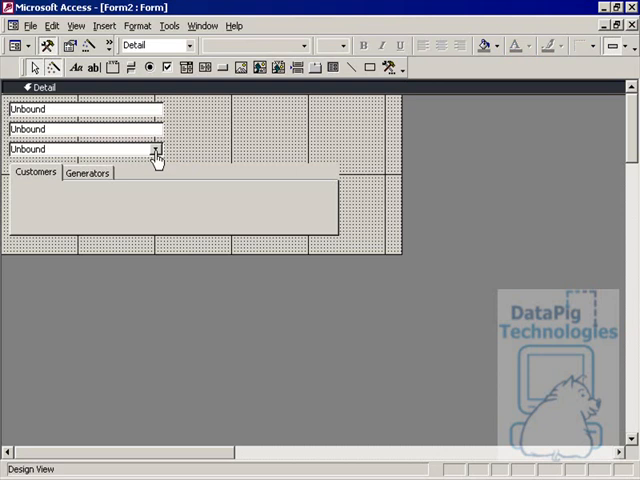
{"action": "mouse_move", "coordinate": [142, 158]}
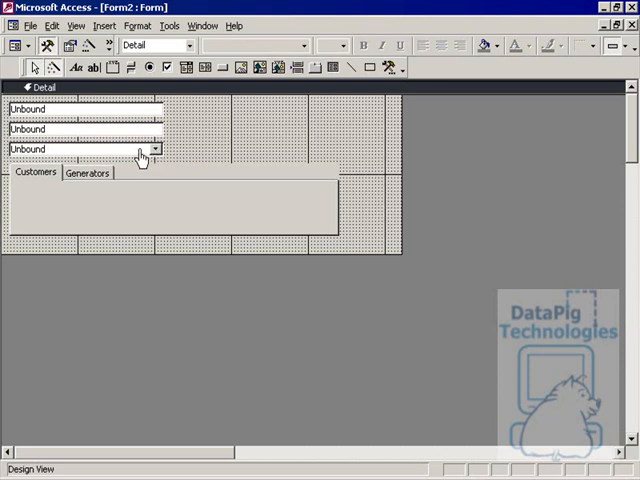
{"action": "mouse_move", "coordinate": [358, 158]}
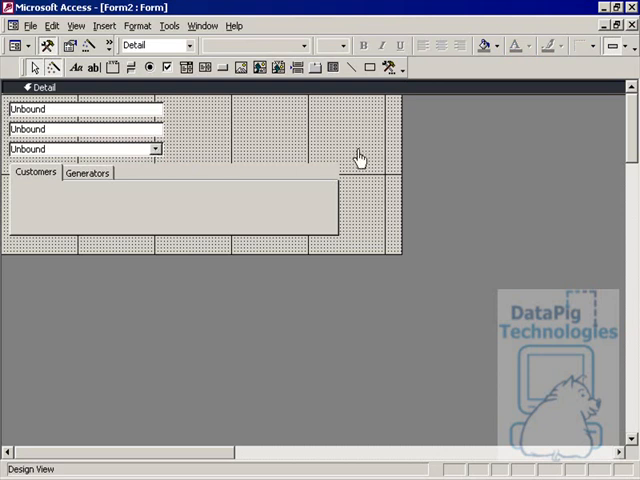
{"action": "mouse_move", "coordinate": [348, 160]}
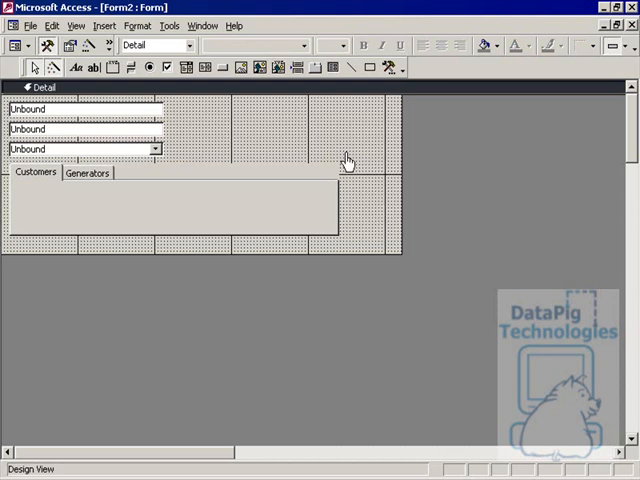
{"action": "mouse_move", "coordinate": [136, 164]}
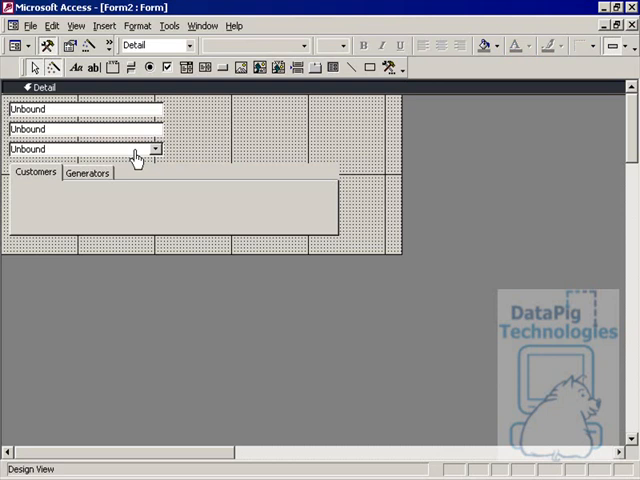
{"action": "right_click", "coordinate": [84, 148]}
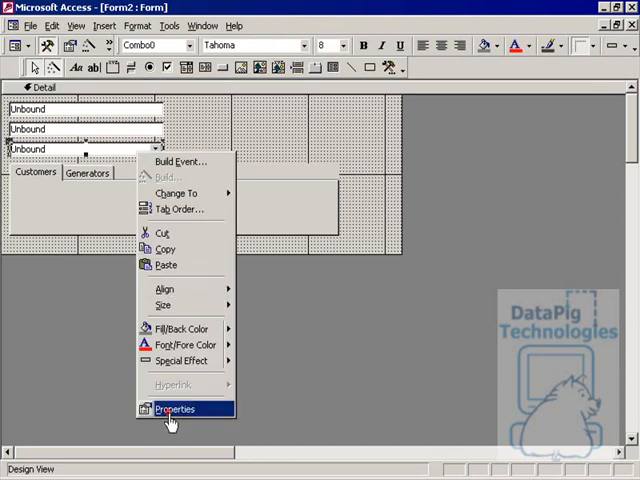
Step: Open the VBA code for Combo0's On Lost Focus event from the property sheet
{"action": "left_click", "coordinate": [176, 408]}
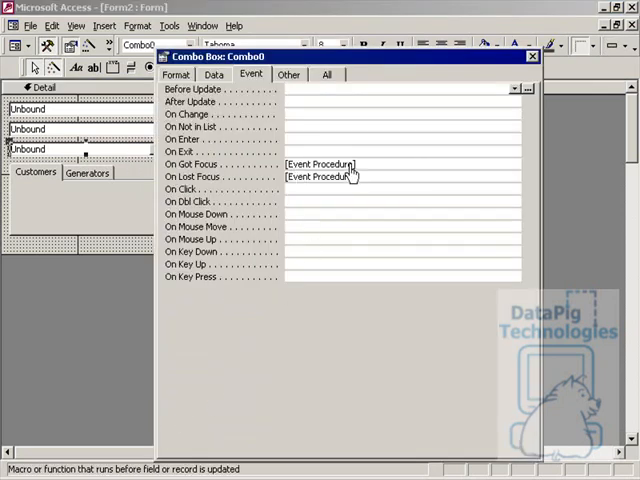
{"action": "mouse_move", "coordinate": [244, 176]}
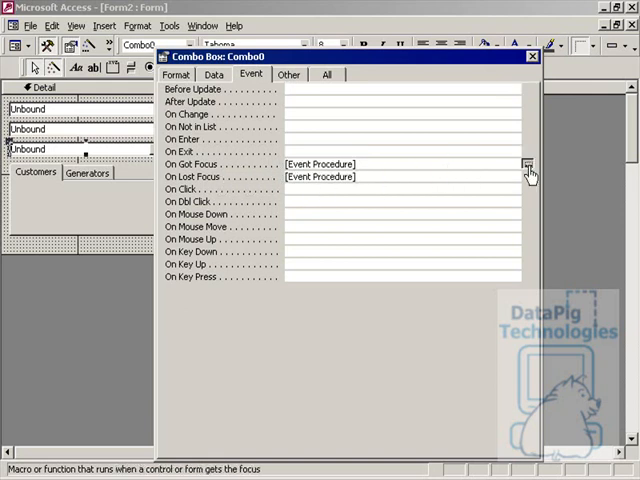
{"action": "left_click", "coordinate": [528, 164]}
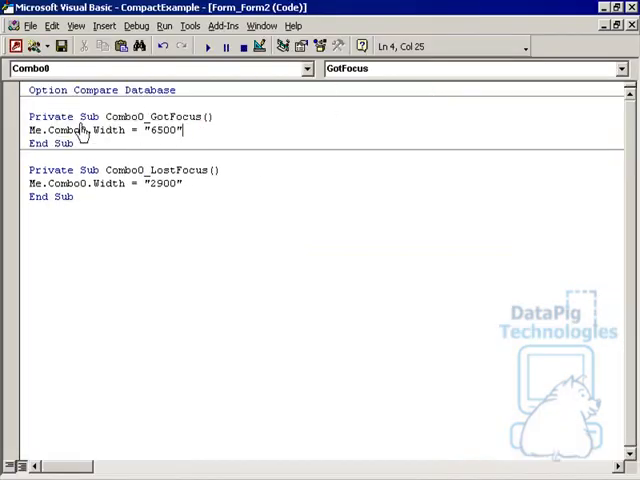
{"action": "double_click", "coordinate": [108, 130]}
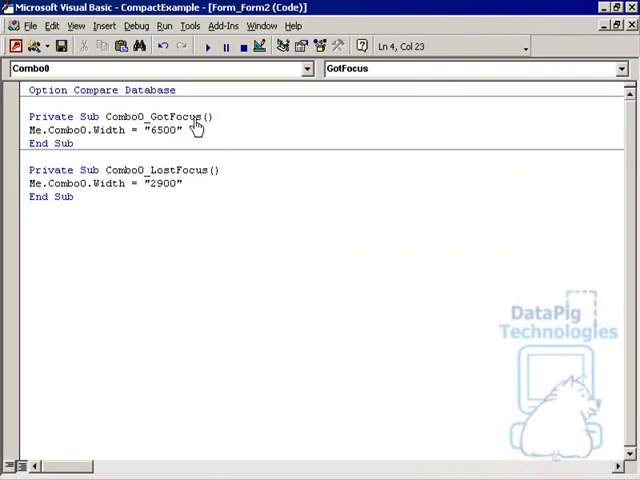
{"action": "left_click", "coordinate": [188, 196]}
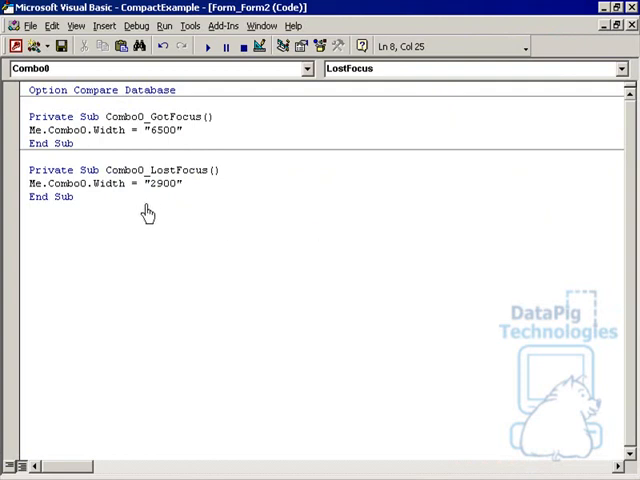
{"action": "mouse_move", "coordinate": [168, 136]}
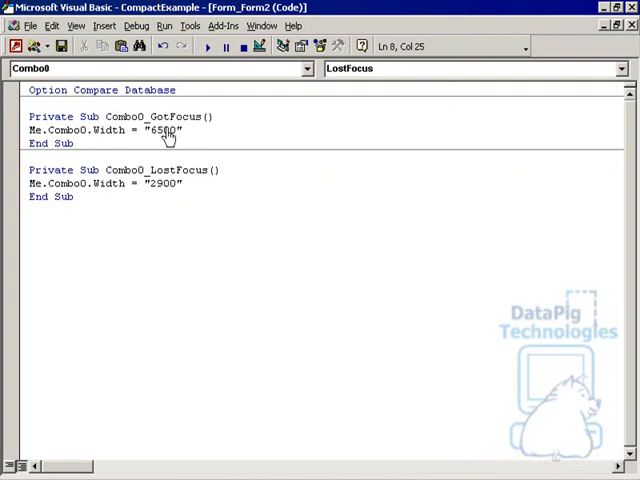
{"action": "mouse_move", "coordinate": [172, 196]}
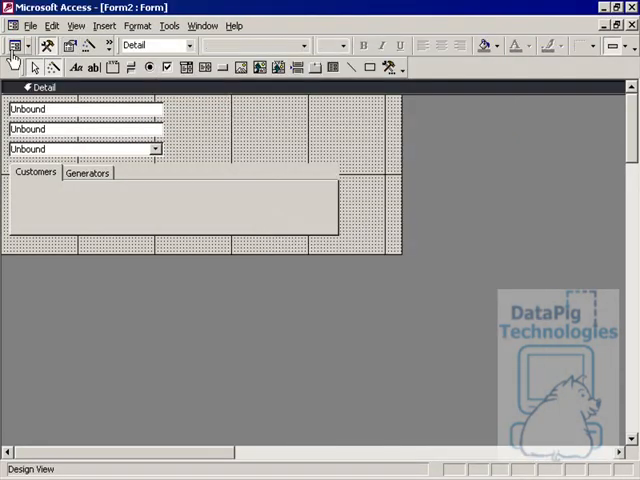
Step: Test in Form View: choose Automotive Maintenance from the widened combo list, then move focus away
{"action": "left_click", "coordinate": [14, 46]}
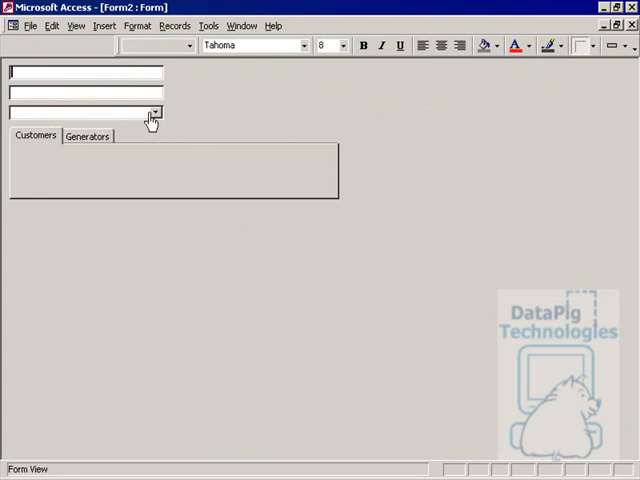
{"action": "left_click", "coordinate": [156, 112]}
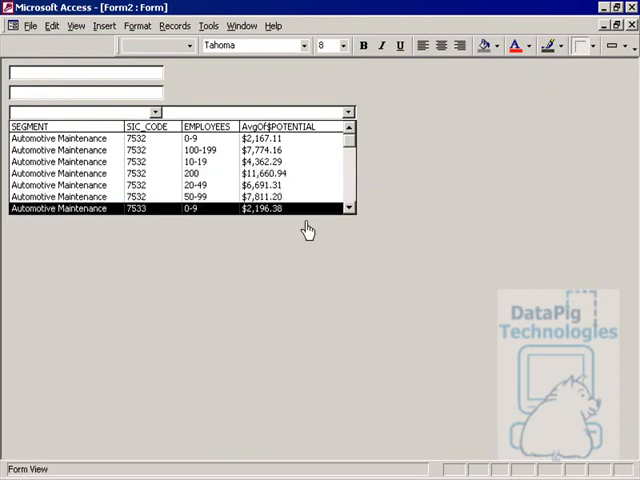
{"action": "left_click", "coordinate": [180, 160]}
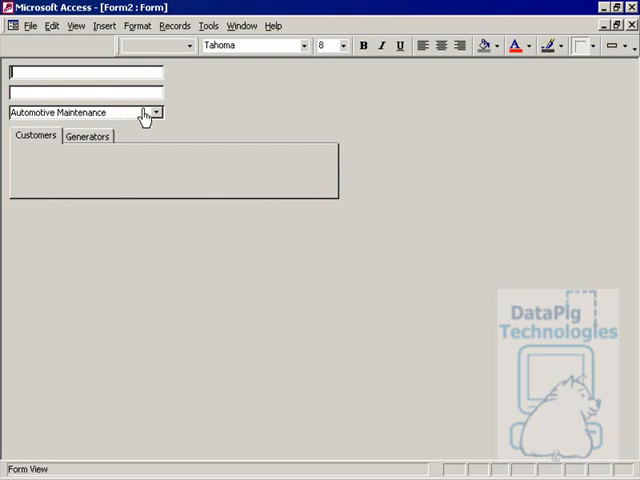
{"action": "mouse_move", "coordinate": [176, 98]}
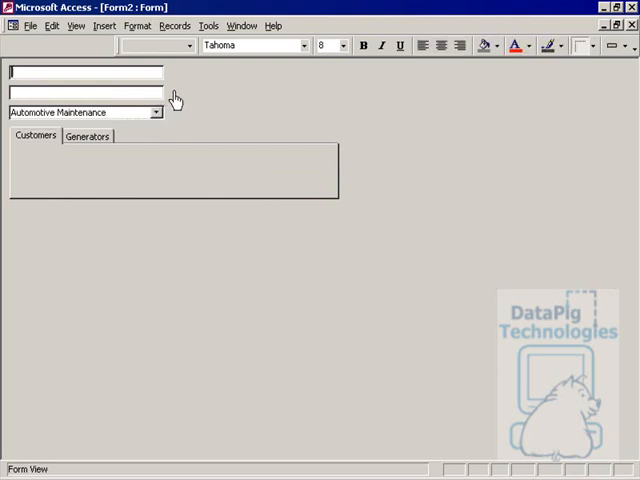
{"action": "left_click", "coordinate": [84, 112]}
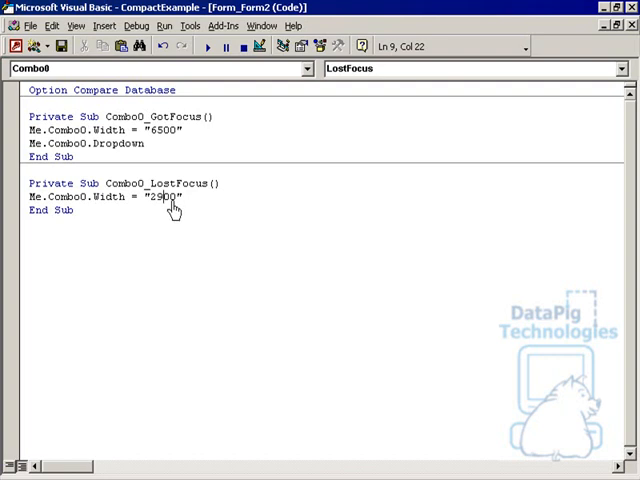
Step: Review the width values 1900 and add a Me.Combo0.Dropdown line to Combo0_GotFocus
{"action": "double_click", "coordinate": [160, 196]}
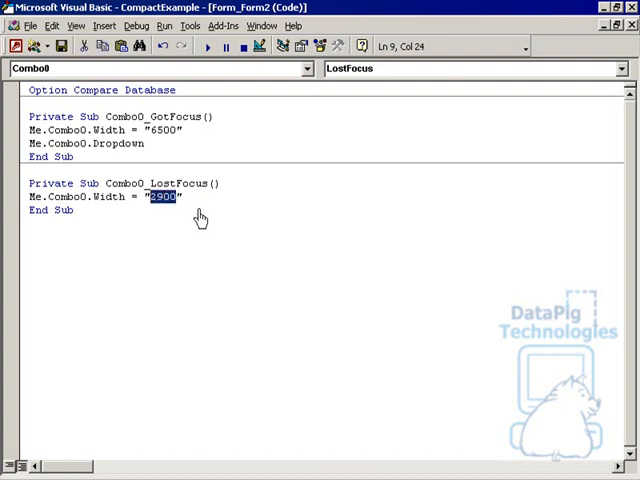
{"action": "double_click", "coordinate": [160, 130]}
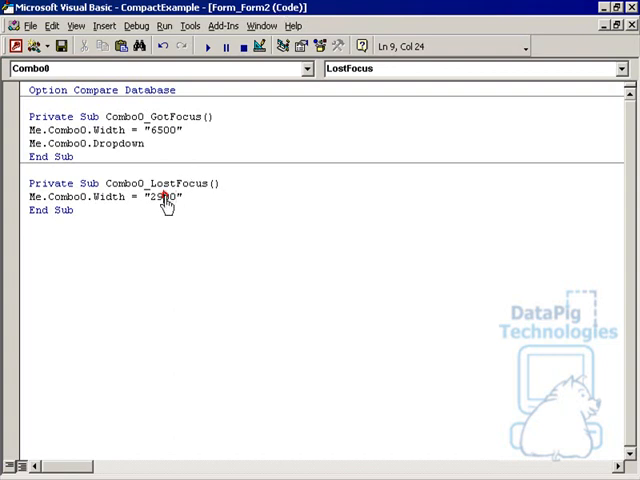
{"action": "double_click", "coordinate": [160, 196]}
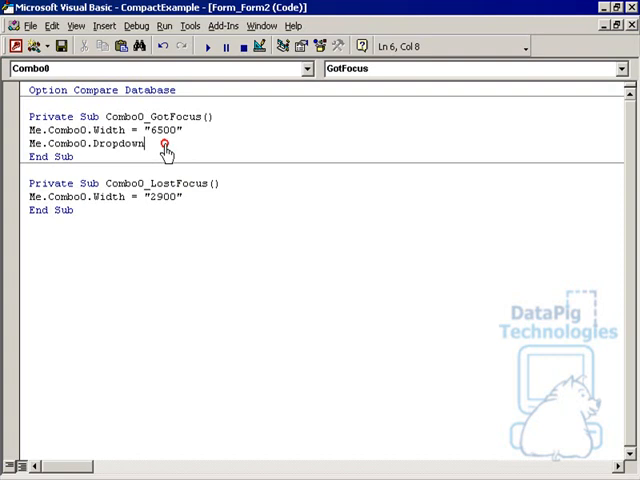
{"action": "triple_click", "coordinate": [84, 144]}
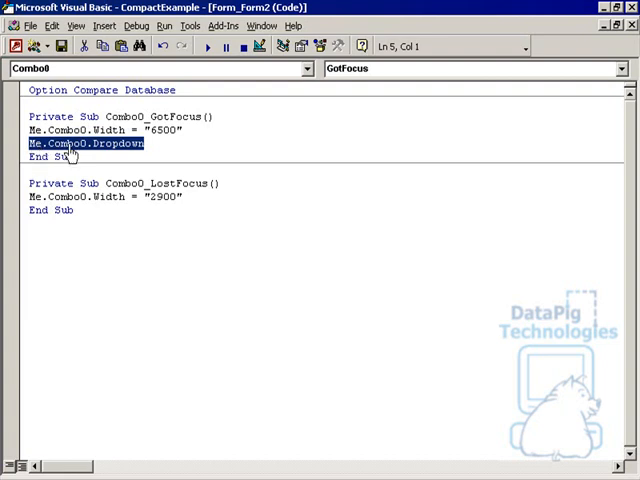
Step: Return to Access and run Form2 in Form View again
{"action": "left_click", "coordinate": [144, 144]}
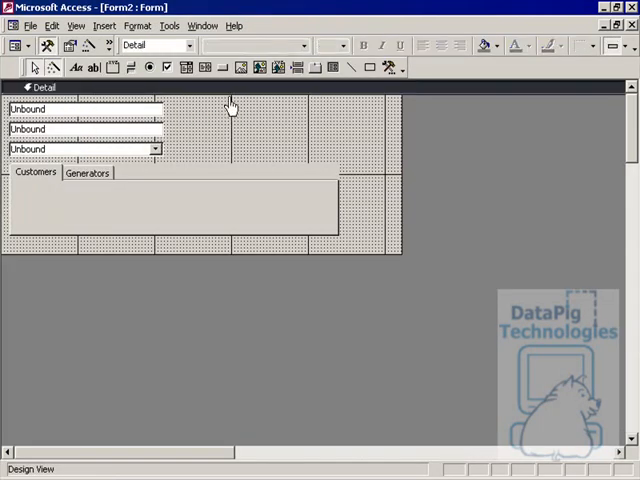
{"action": "left_click", "coordinate": [76, 24]}
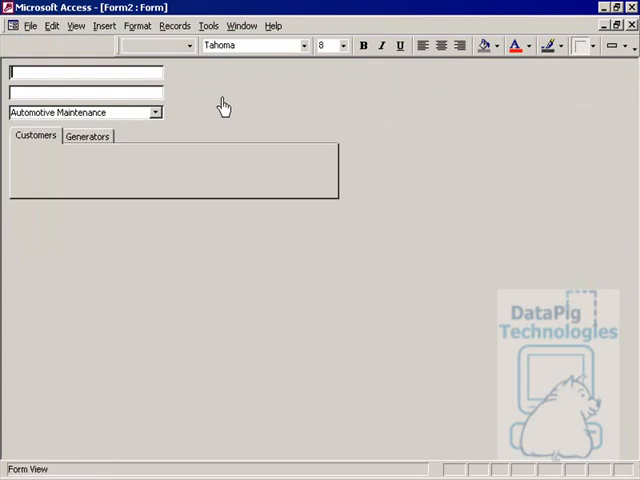